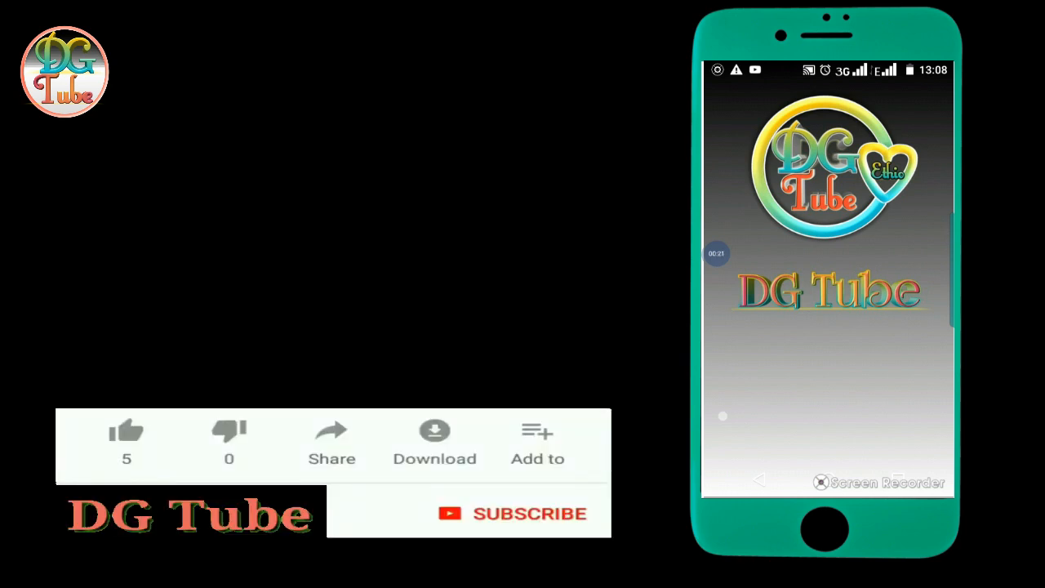
# Step: Send a 'Hi' message in the open Messenger chat
pyautogui.click(523, 513)
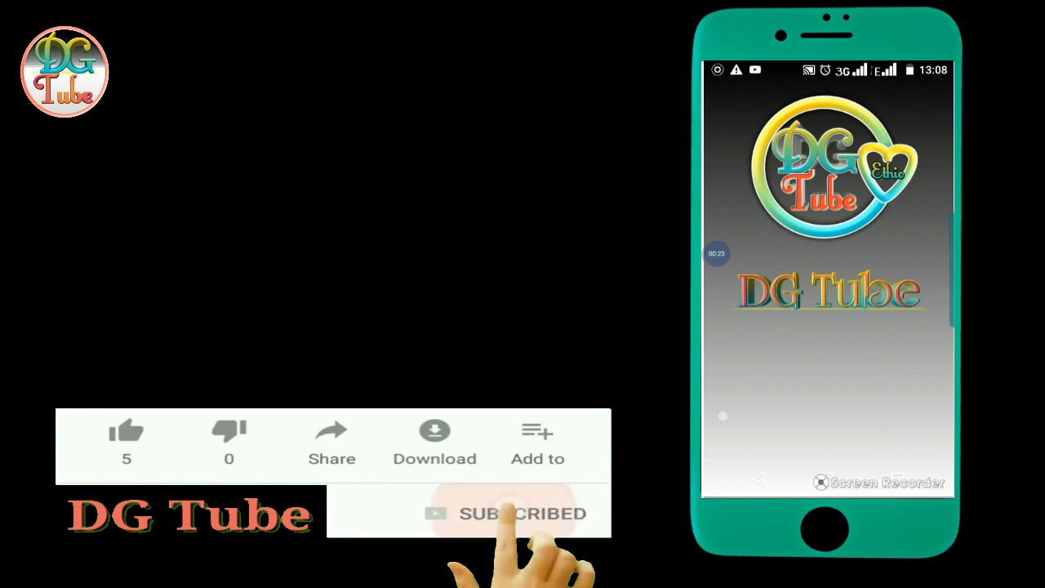
pyautogui.click(522, 513)
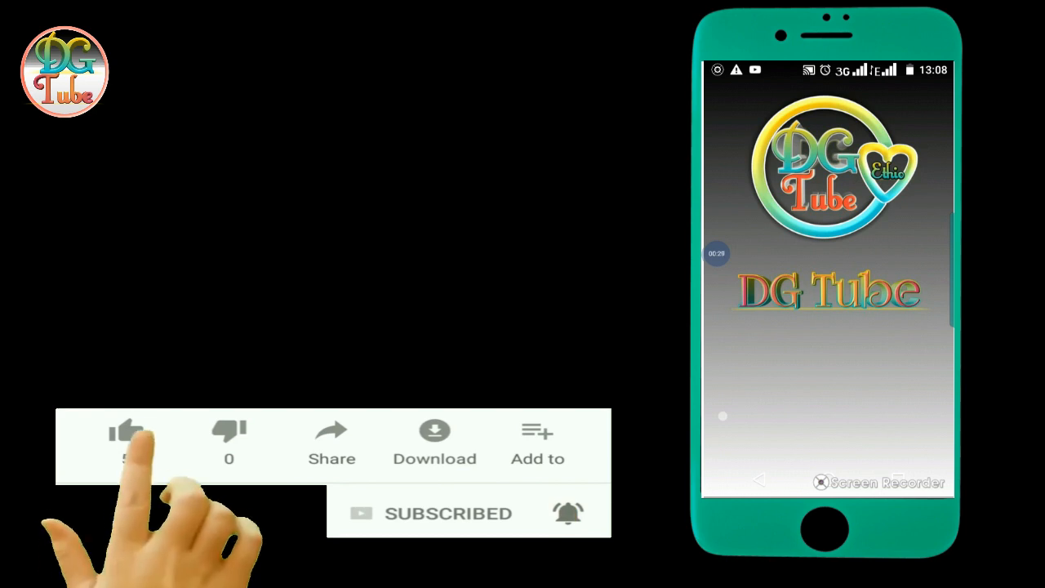
pyautogui.click(126, 431)
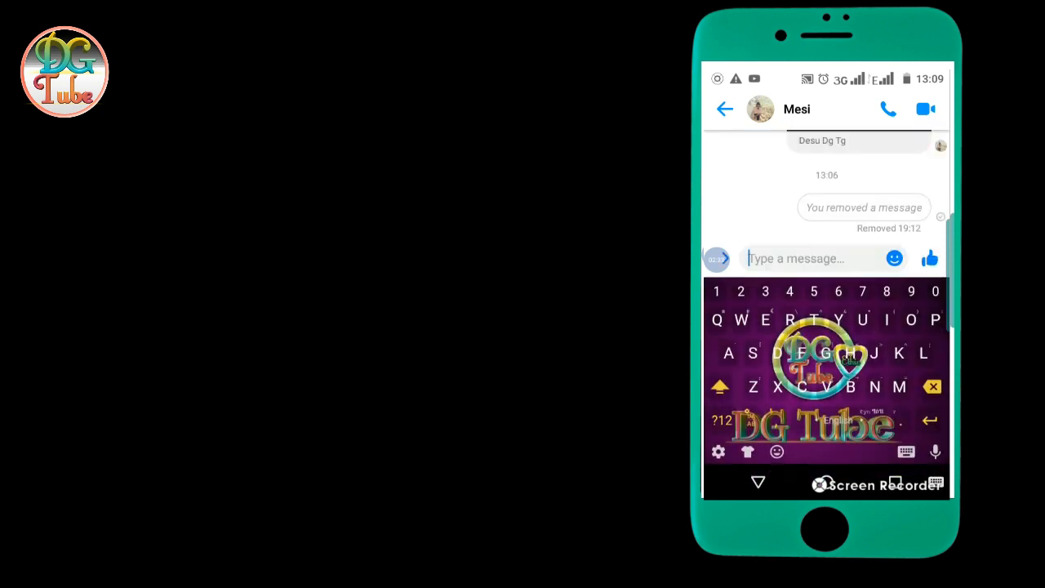
pyautogui.write('Hi')
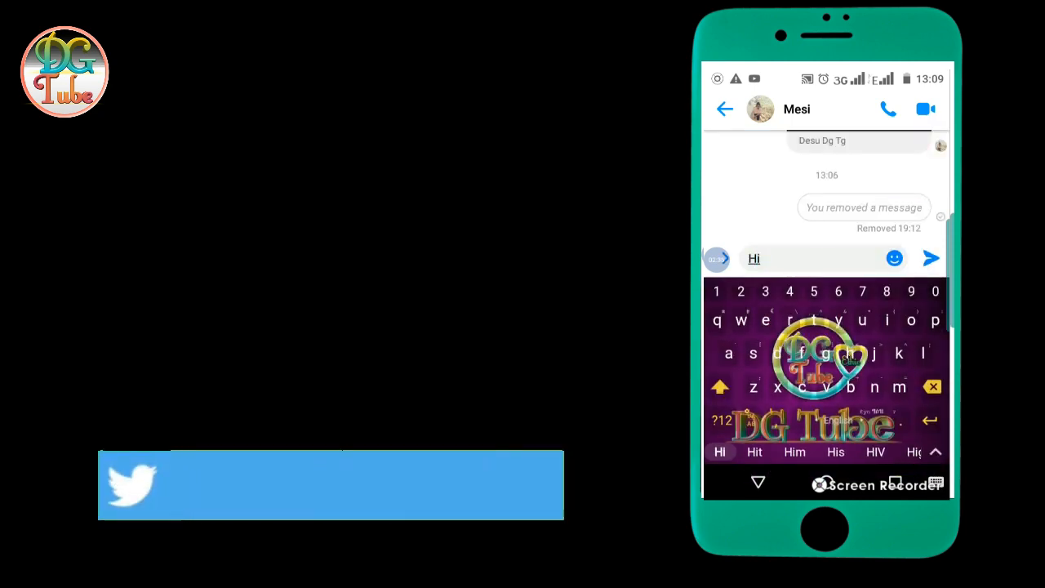
pyautogui.click(931, 258)
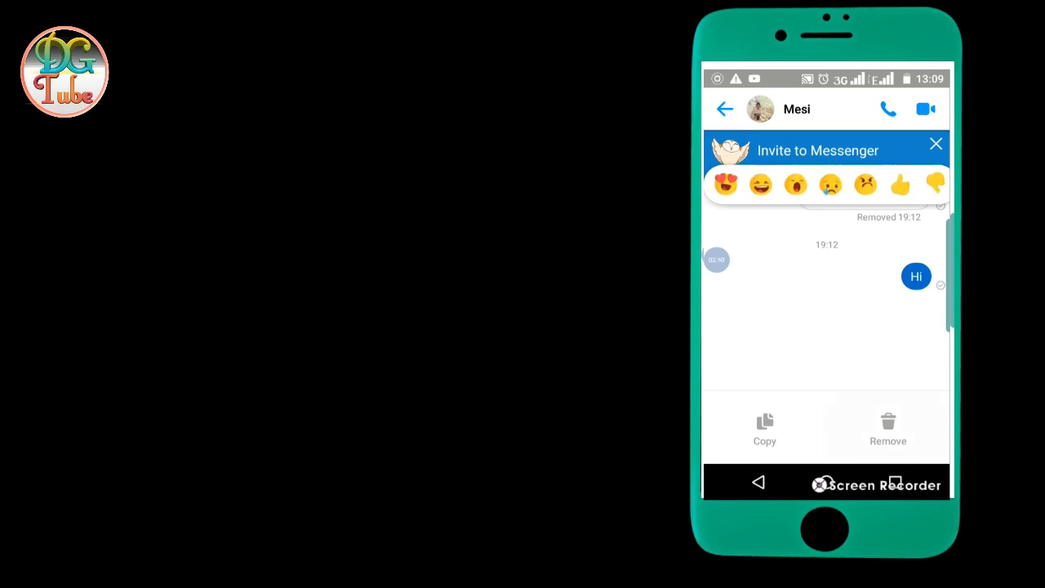
# Step: Bring up Remove on the older video message to show the removal choices
pyautogui.click(888, 428)
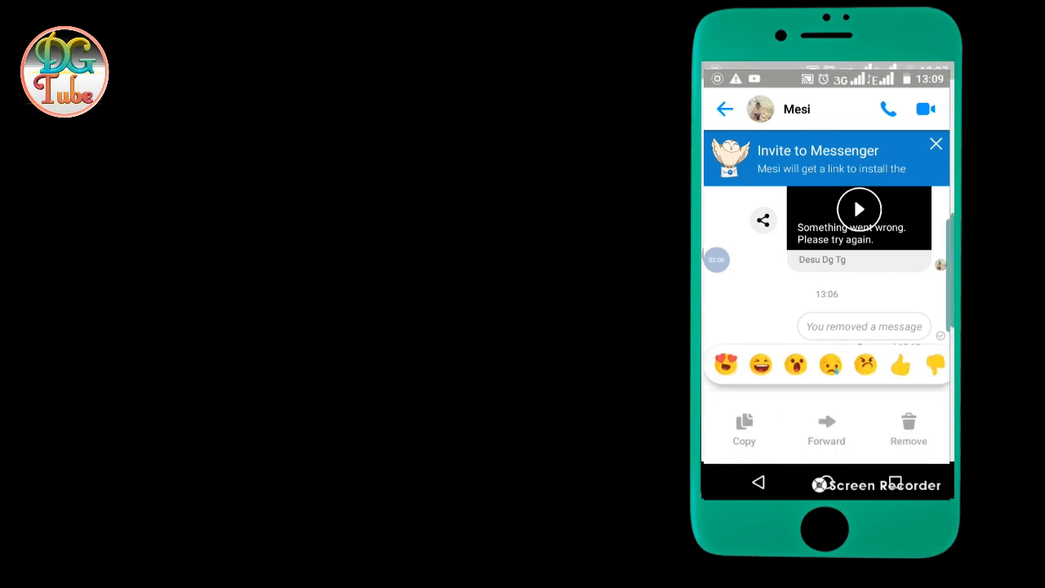
pyautogui.click(908, 428)
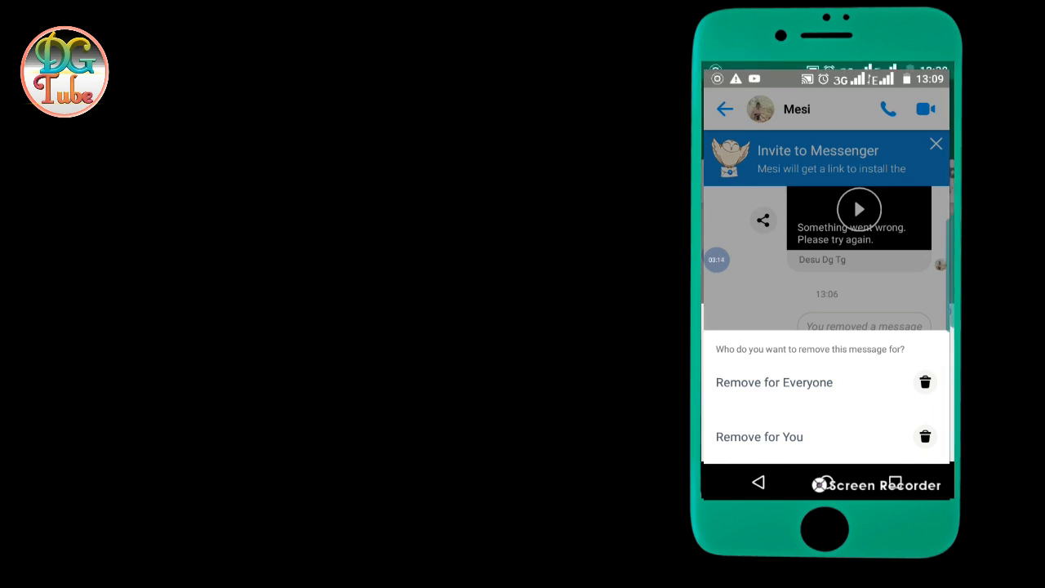
# Step: Remove the message for everyone and confirm, leaving a removed-message notice
pyautogui.click(774, 383)
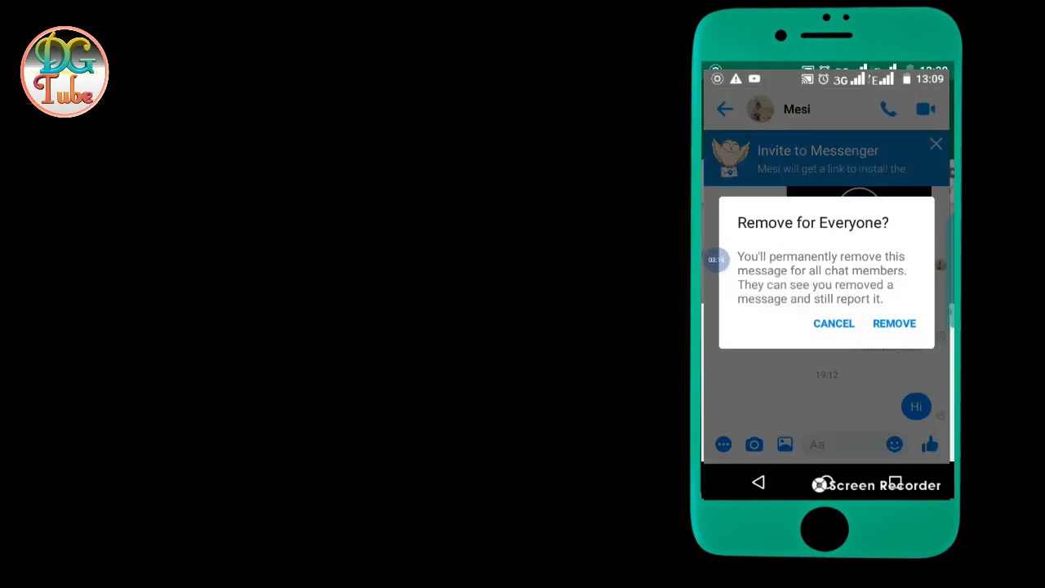
pyautogui.click(895, 324)
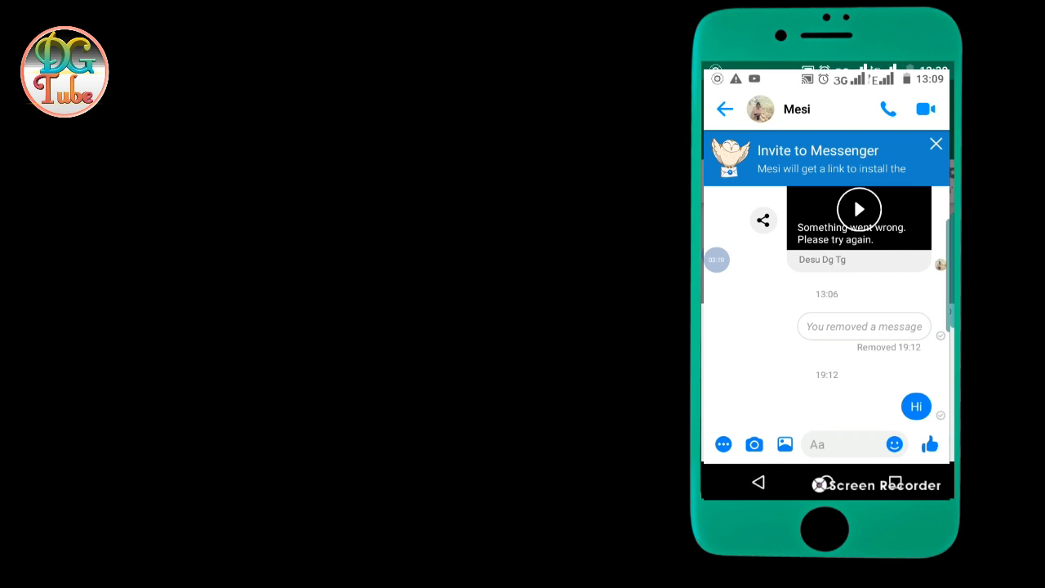